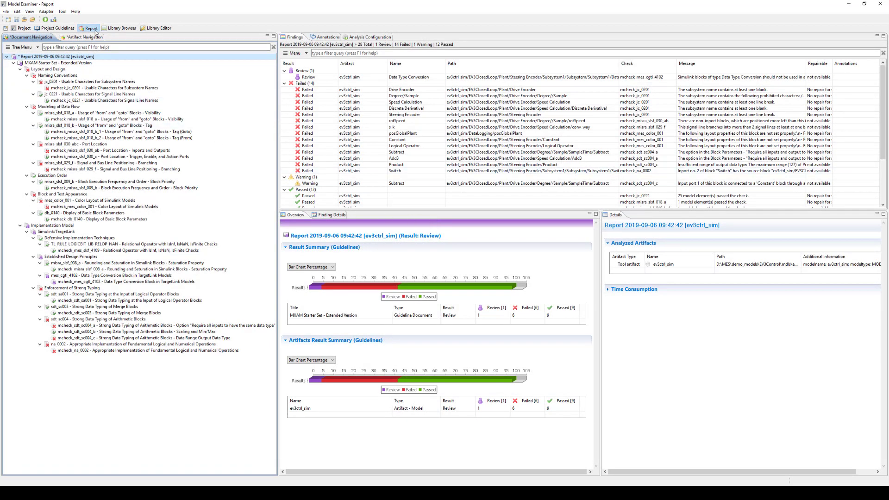
pyautogui.moveTo(89, 28)
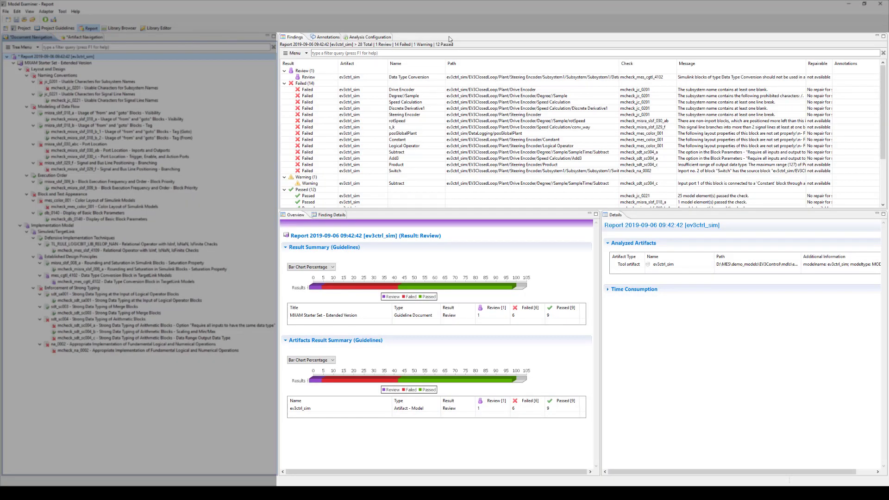
pyautogui.moveTo(726, 107)
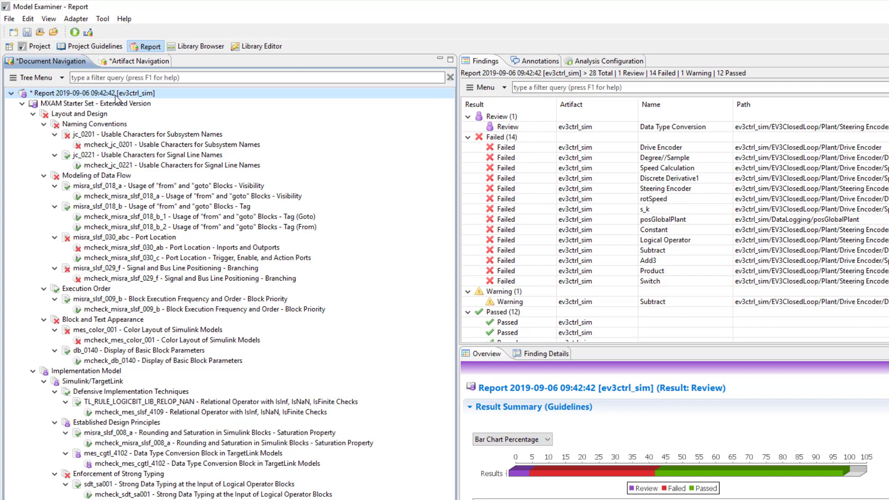
pyautogui.moveTo(119, 100)
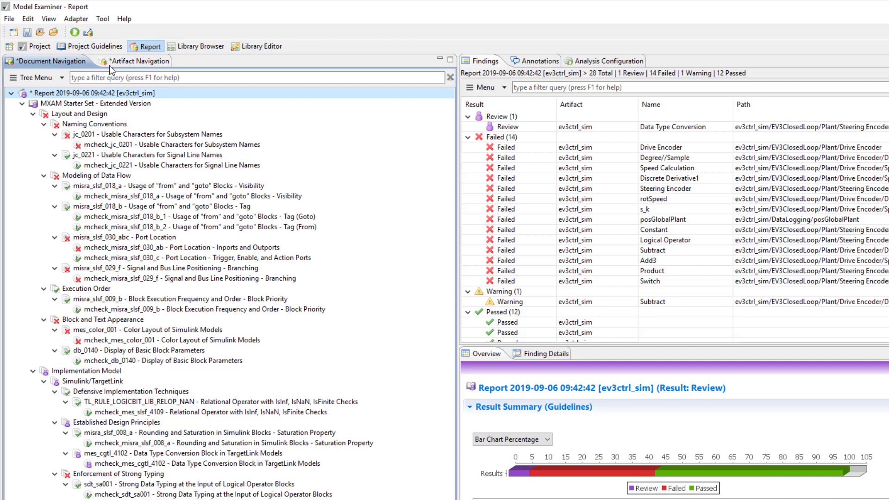
pyautogui.moveTo(110, 69)
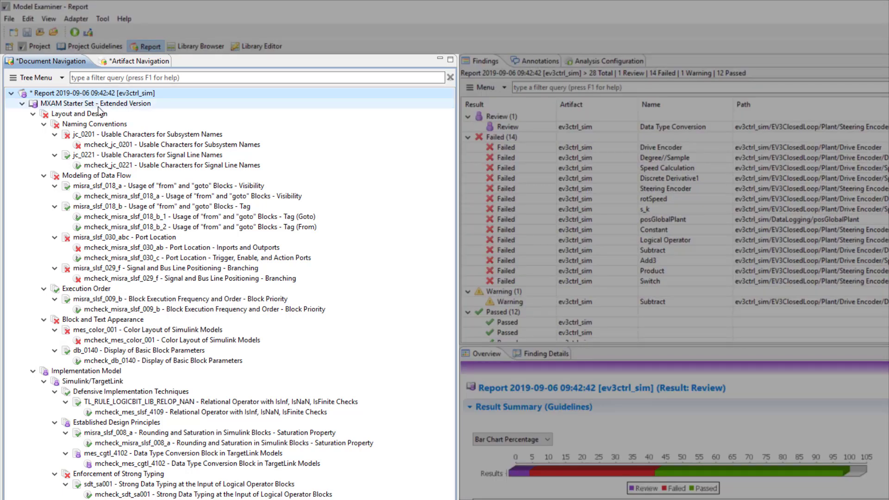
# Step: View the Layout and Design chapter's findings, then return to the whole report's findings
pyautogui.click(96, 123)
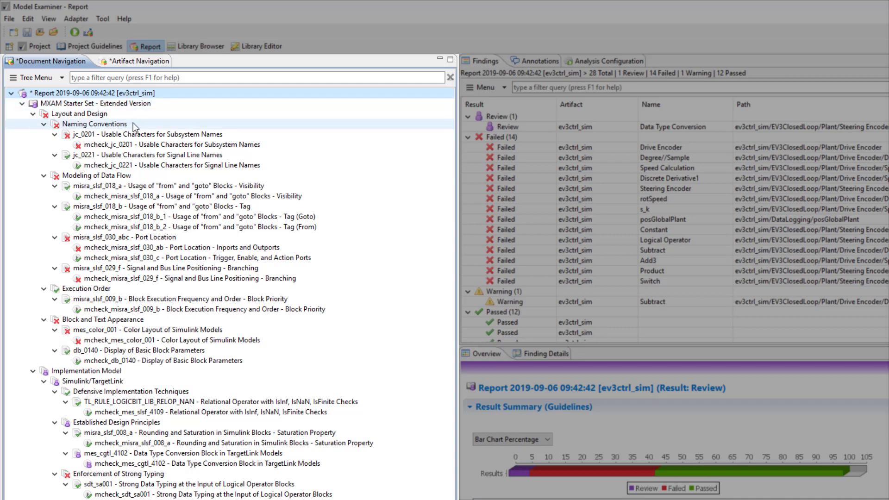
pyautogui.click(163, 144)
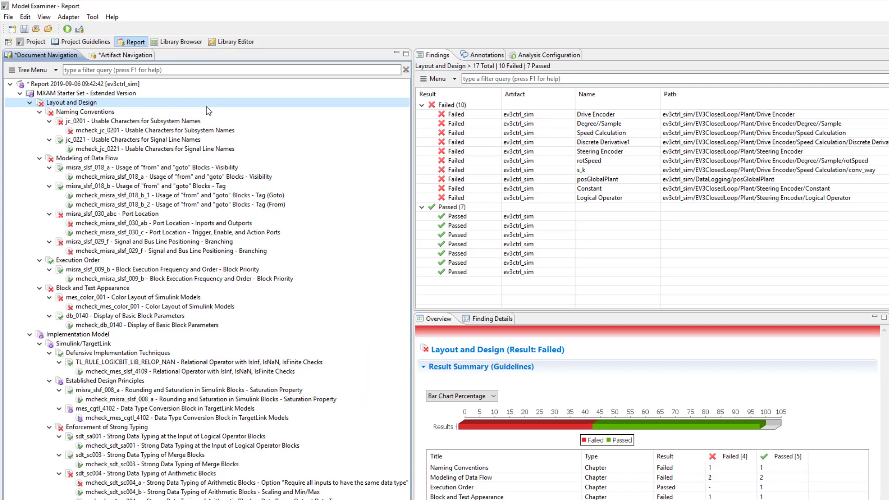
pyautogui.click(154, 130)
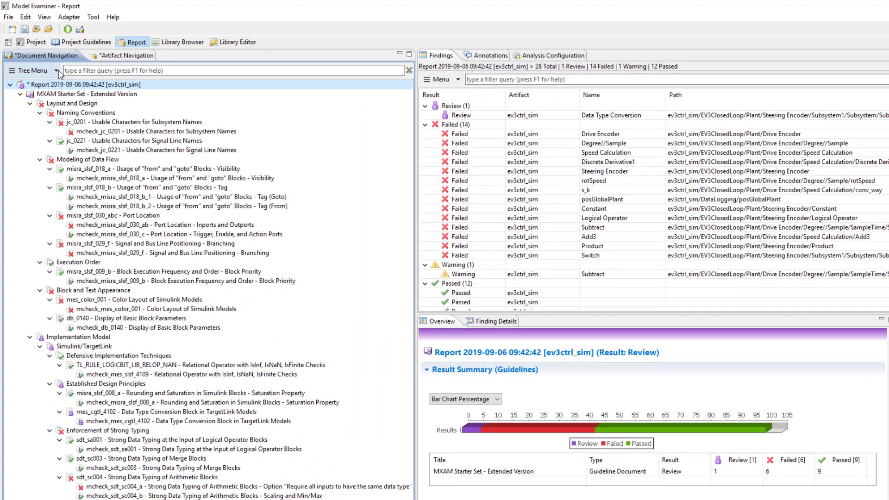
# Step: Filter the guideline tree to violated 'misra' guidelines, then reset all filters via the Tree Menu
pyautogui.click(30, 70)
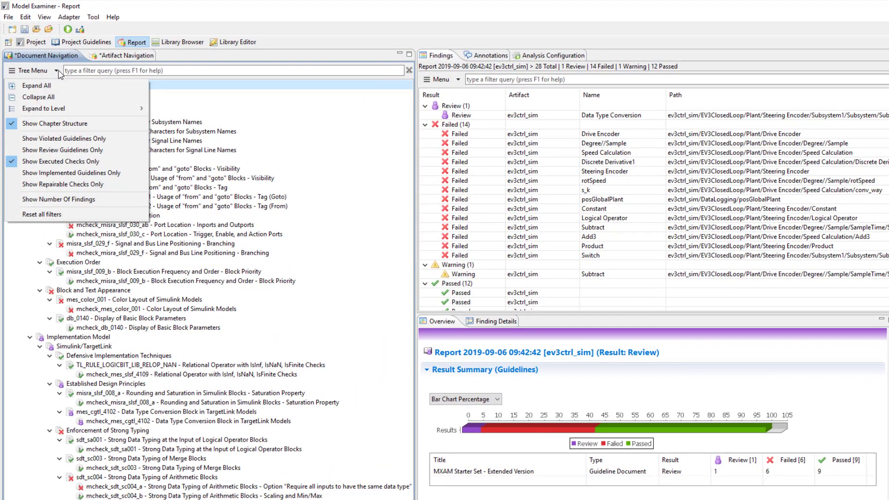
pyautogui.moveTo(65, 138)
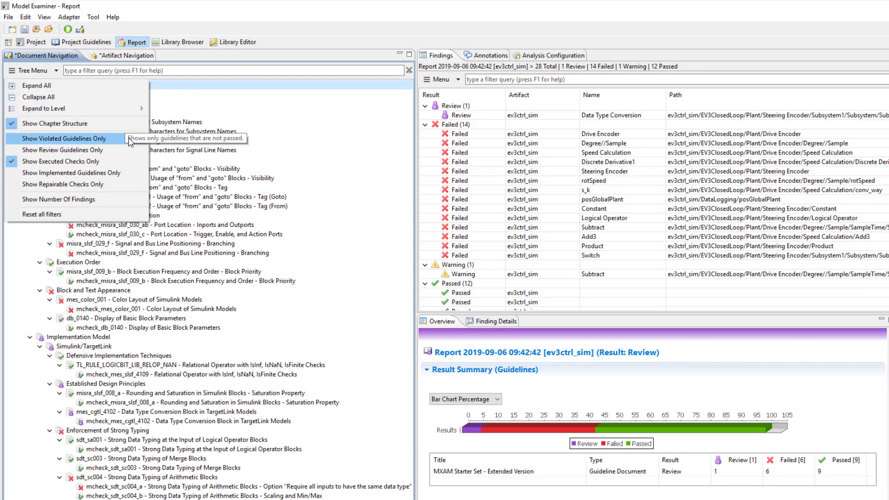
pyautogui.click(62, 138)
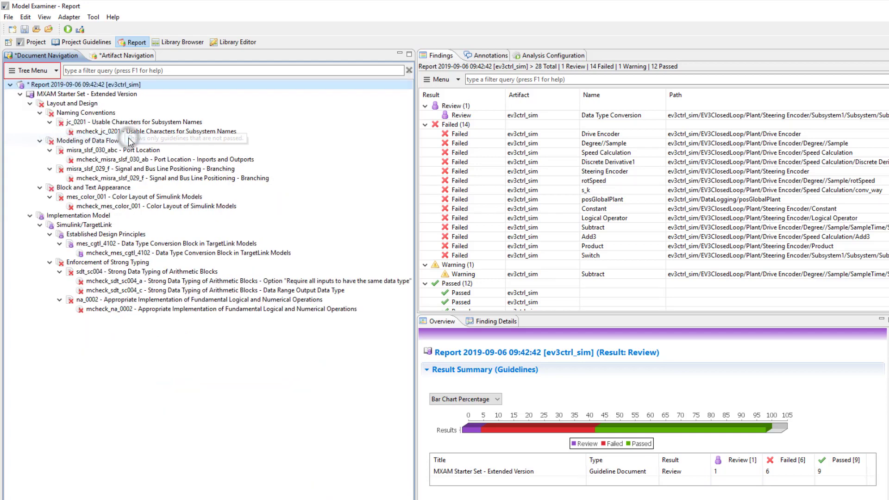
pyautogui.moveTo(175, 86)
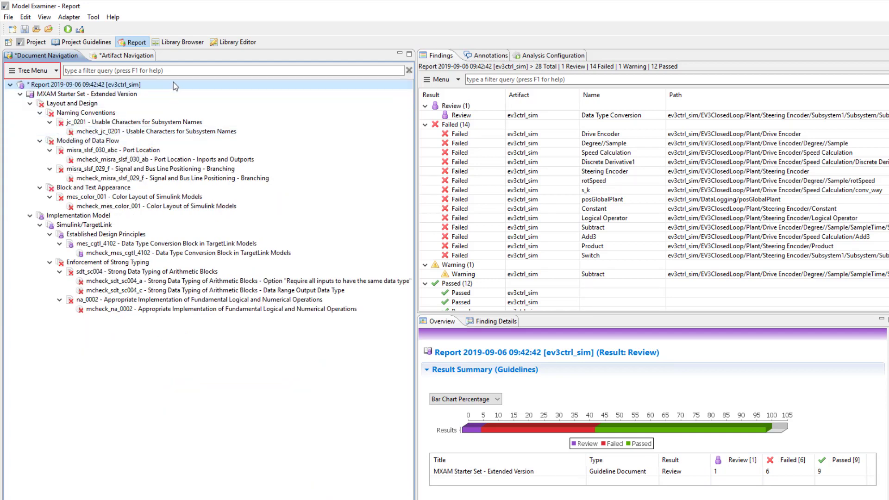
pyautogui.click(170, 71)
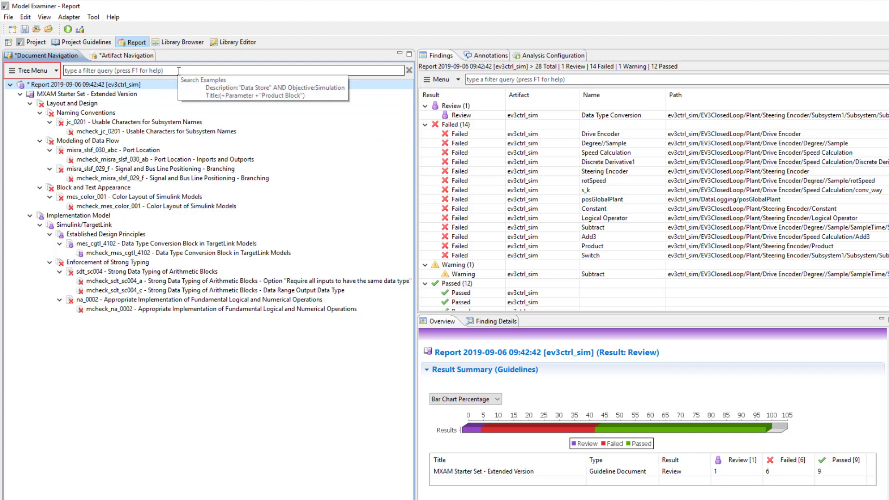
pyautogui.write('misra')
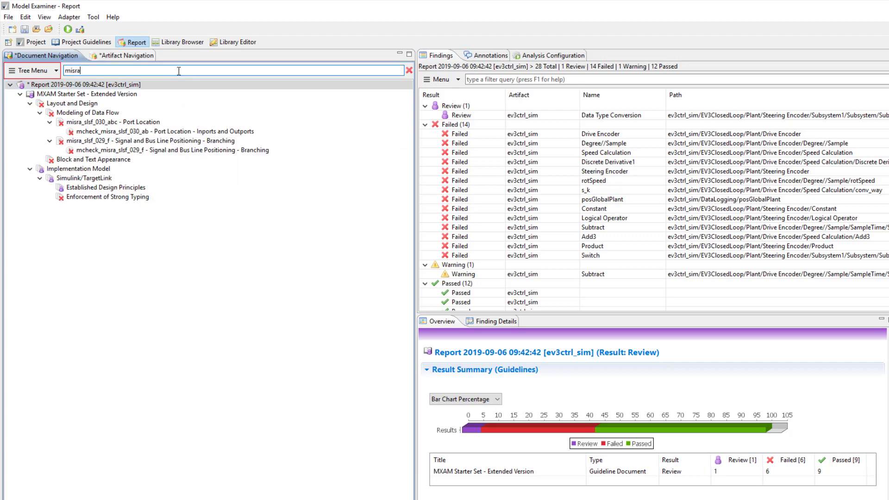
pyautogui.click(94, 159)
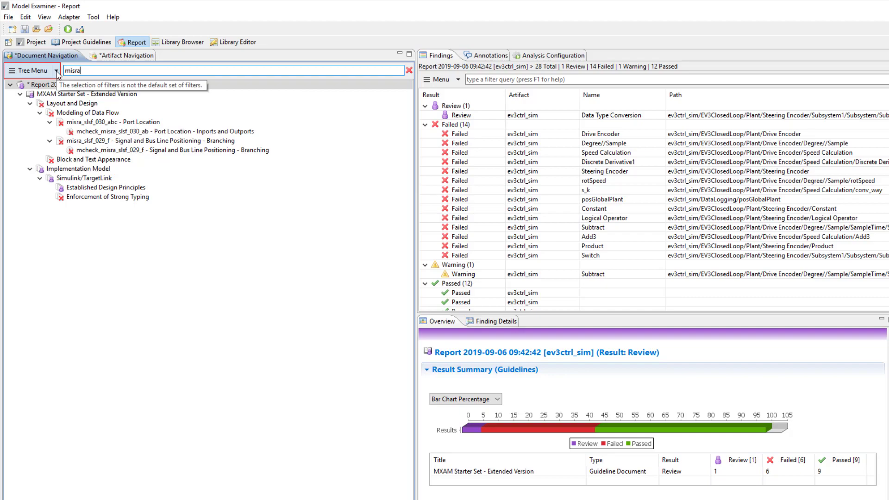
pyautogui.click(56, 69)
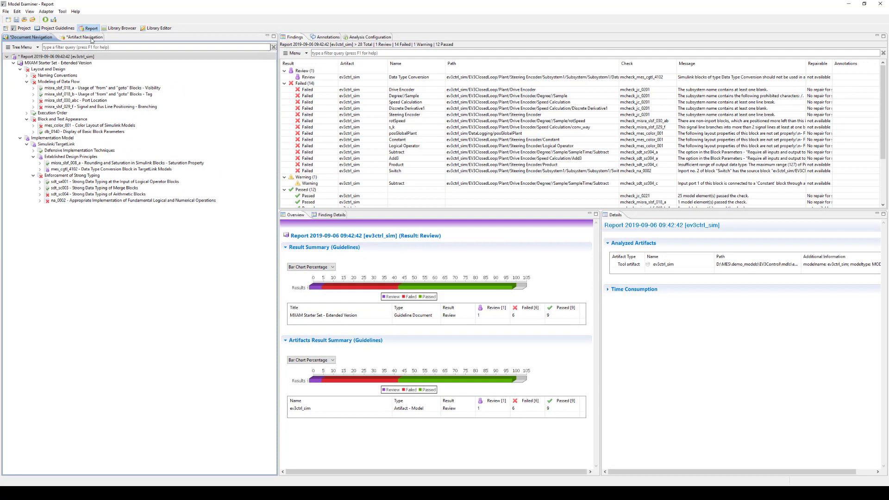
# Step: In Artifact Navigation, view ev3ctrl_sim and Plant findings and open the Plant subsystem in the model
pyautogui.click(82, 37)
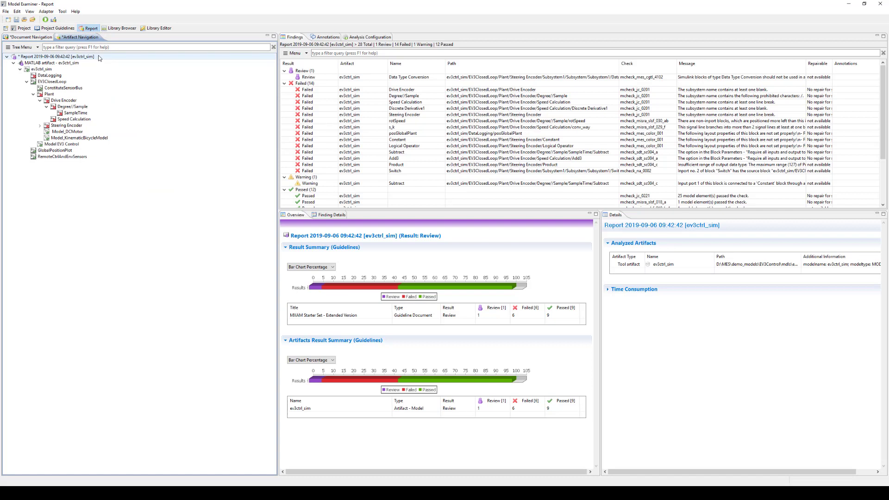
pyautogui.click(54, 57)
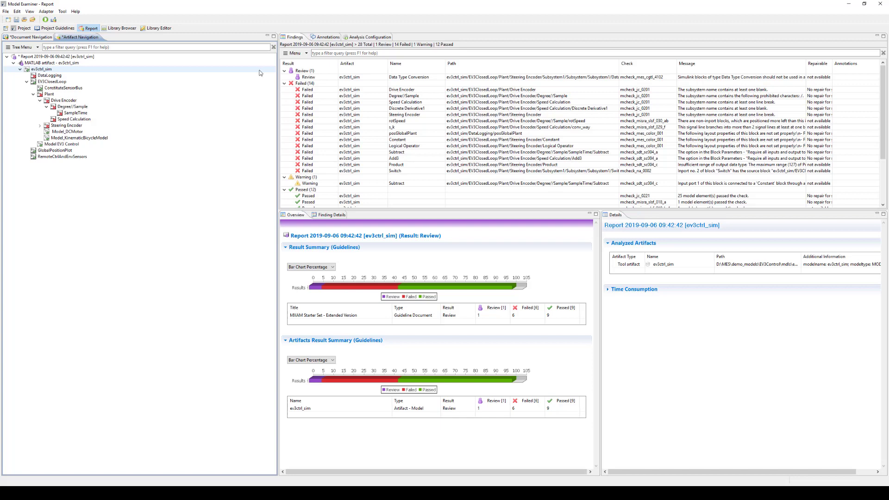
pyautogui.click(49, 94)
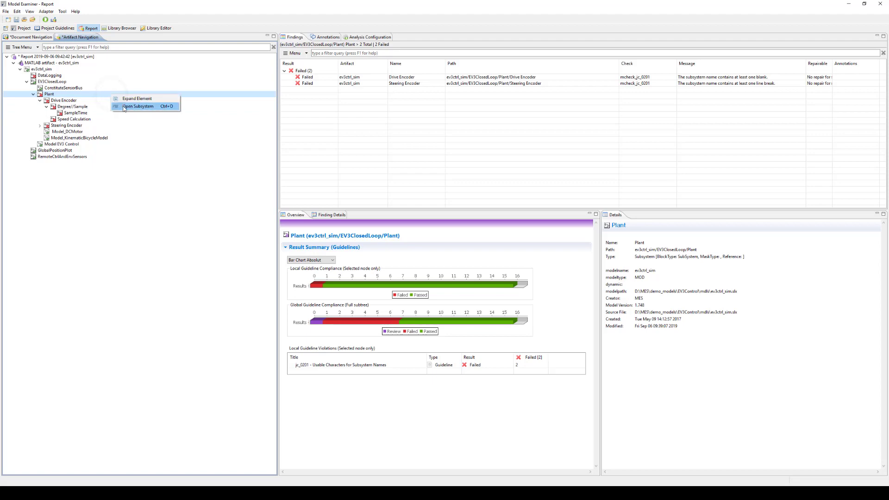
pyautogui.click(138, 107)
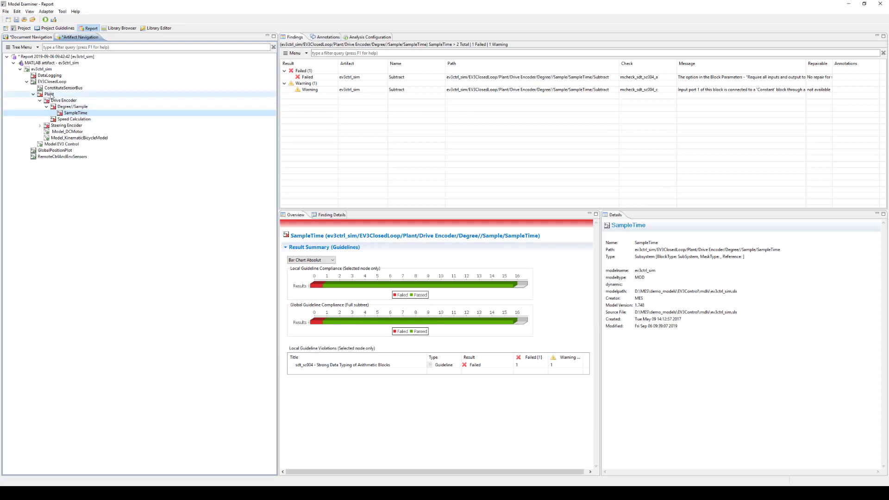
# Step: View the Plant and SampleTime subsystem findings, then the full report's 28 findings again
pyautogui.click(50, 94)
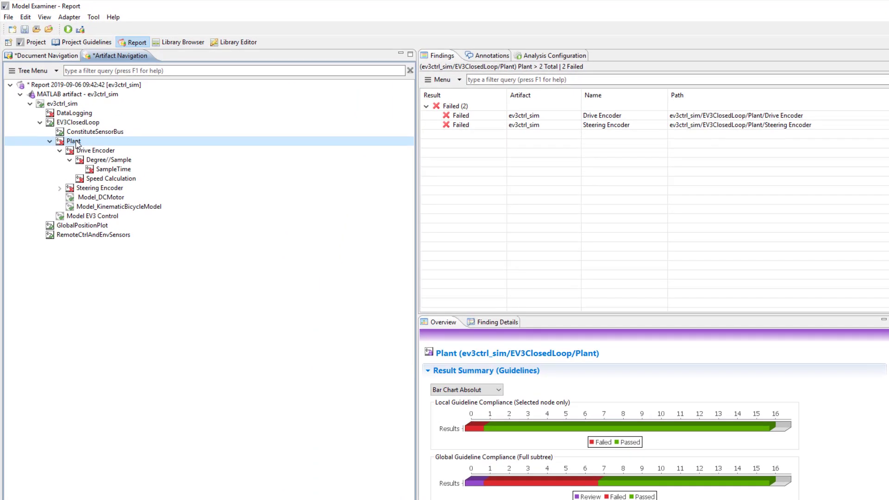
pyautogui.click(114, 169)
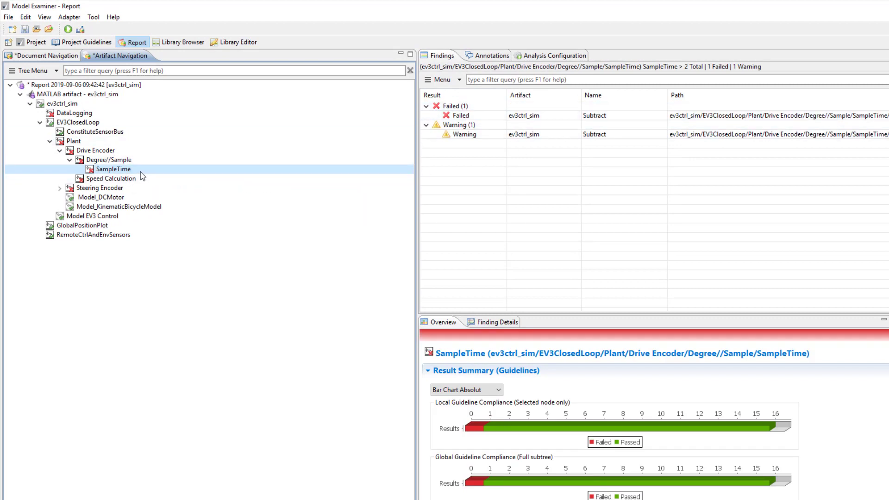
pyautogui.click(78, 122)
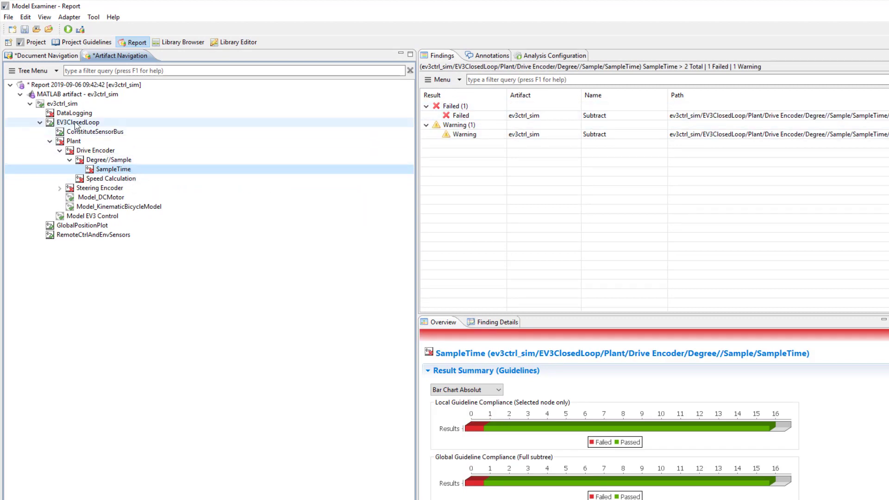
pyautogui.click(78, 122)
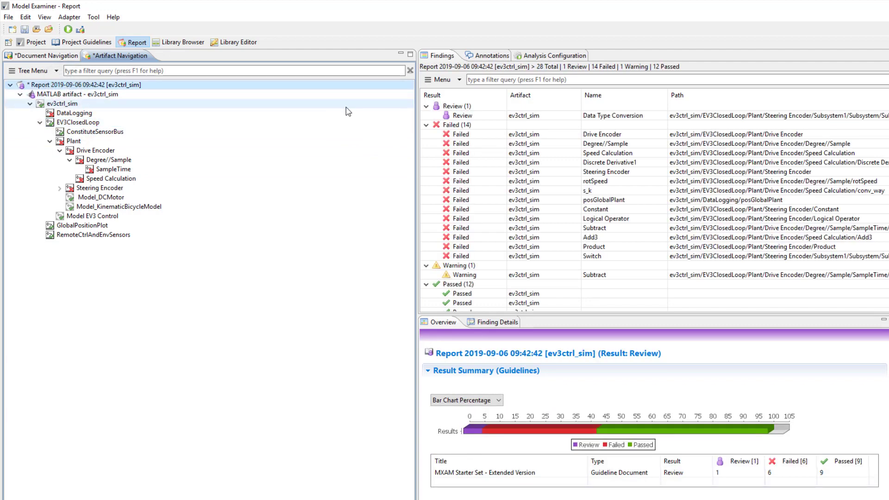
pyautogui.moveTo(325, 110)
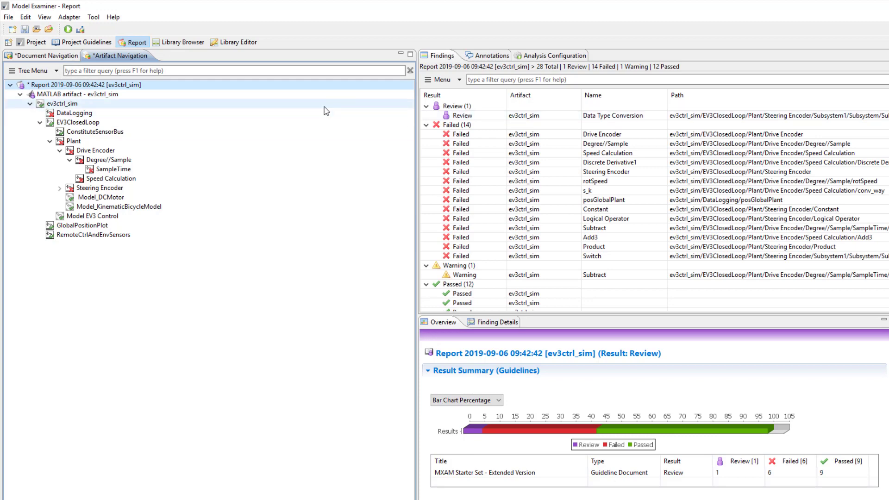
# Step: Back in Document Navigation, review the overview's chart styles and keep Bar Chart Percentage
pyautogui.click(45, 55)
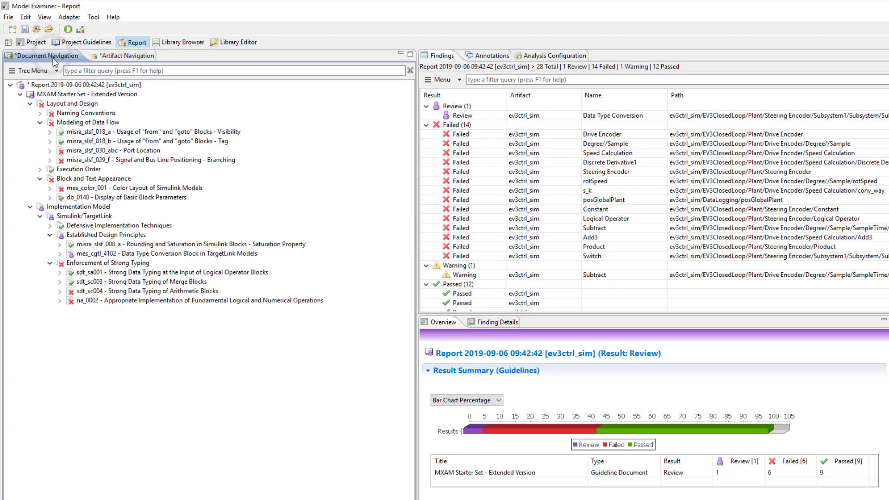
pyautogui.click(85, 84)
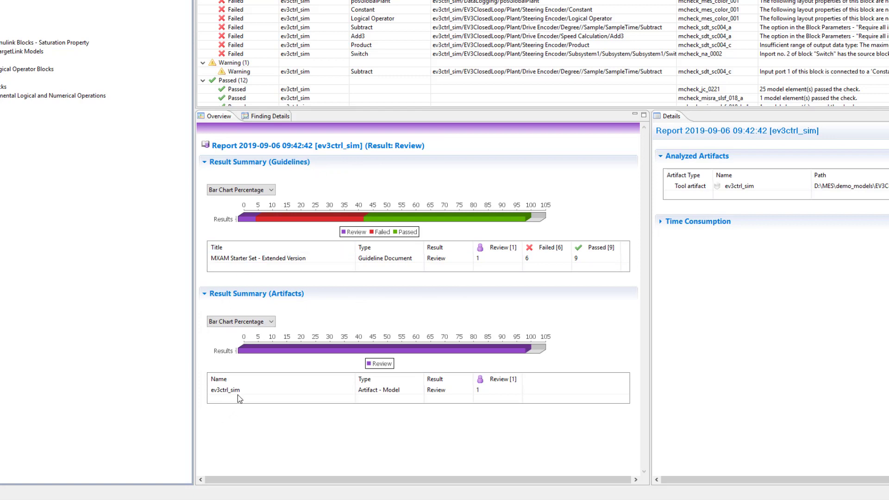
pyautogui.click(241, 189)
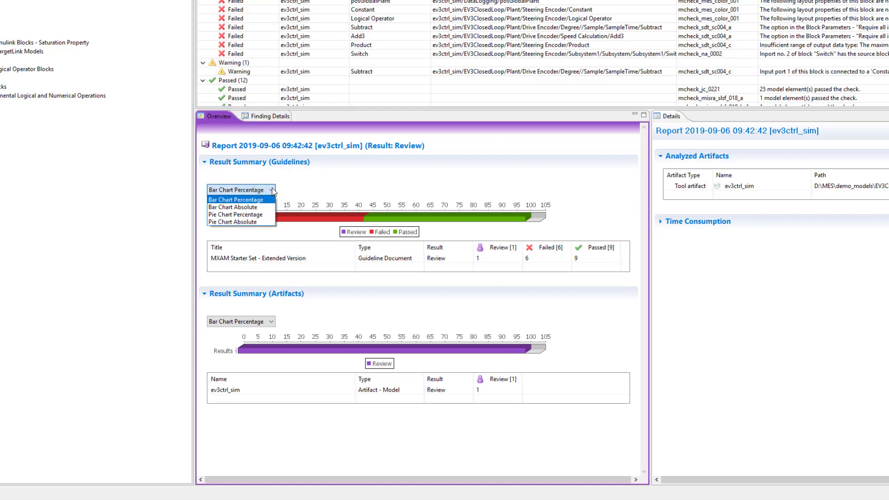
pyautogui.click(240, 189)
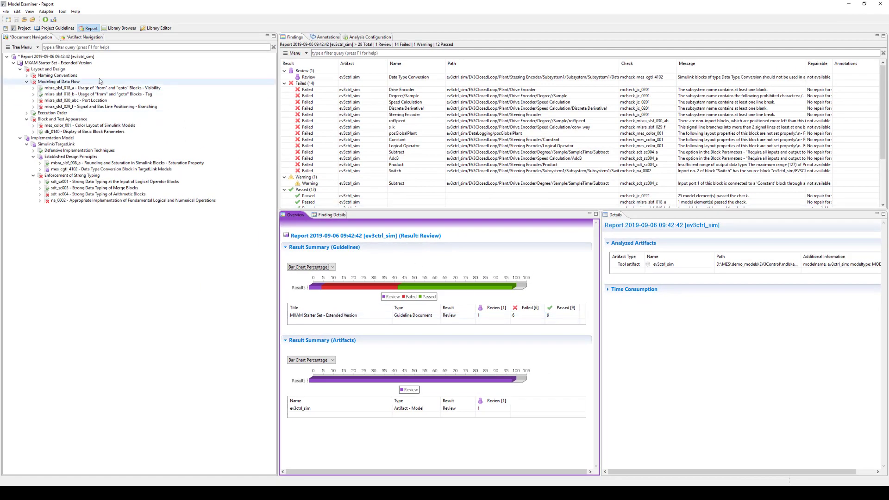
# Step: Under Naming Conventions, select jc_0201 Usable Characters for Subsystem Names and view its description
pyautogui.click(57, 75)
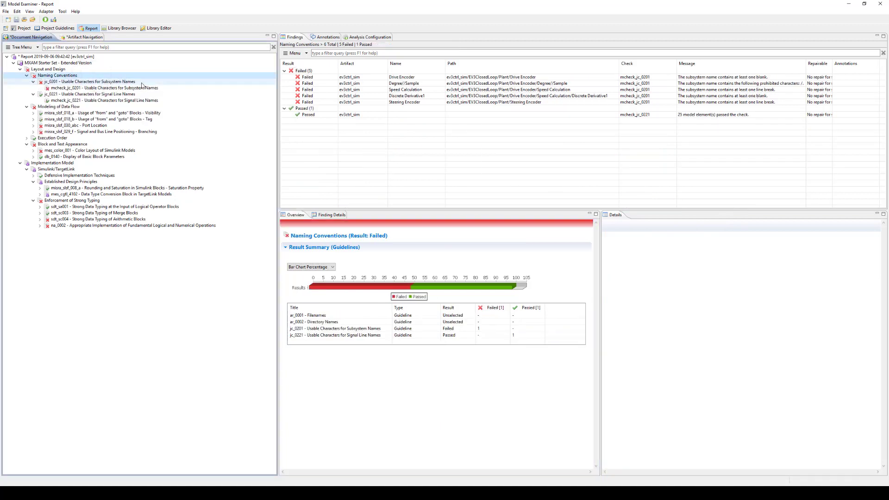
pyautogui.click(90, 81)
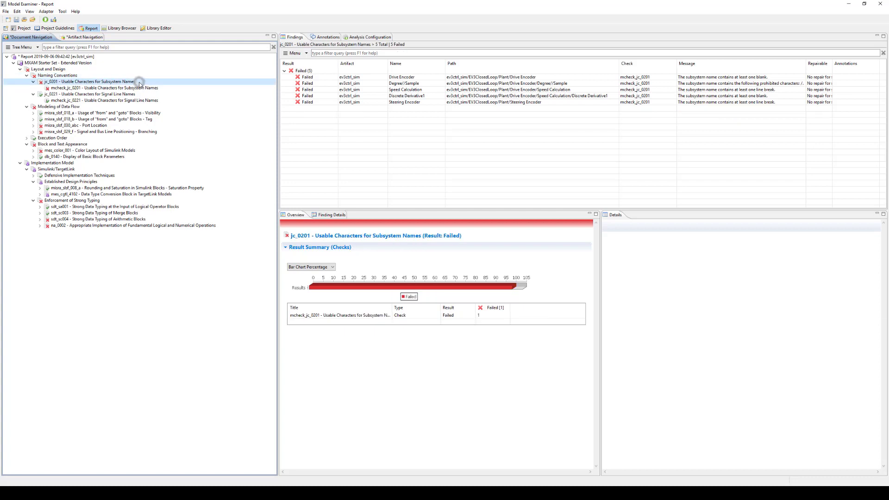
pyautogui.click(89, 82)
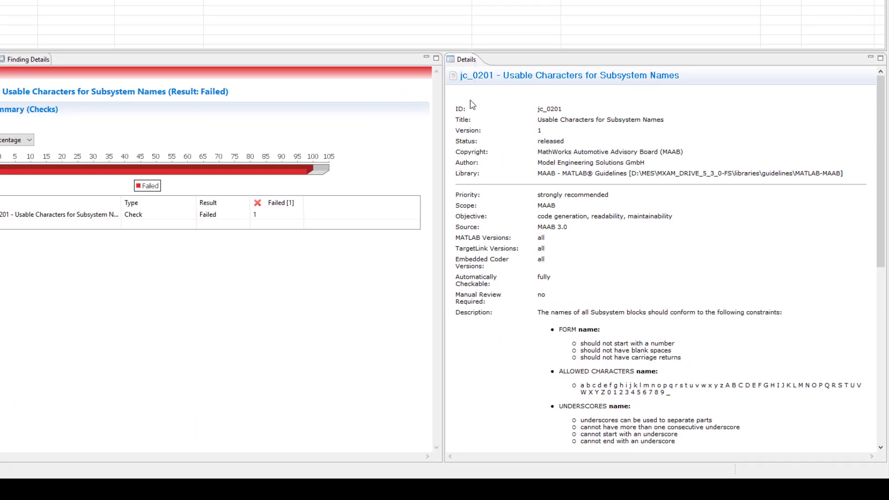
pyautogui.moveTo(486, 325)
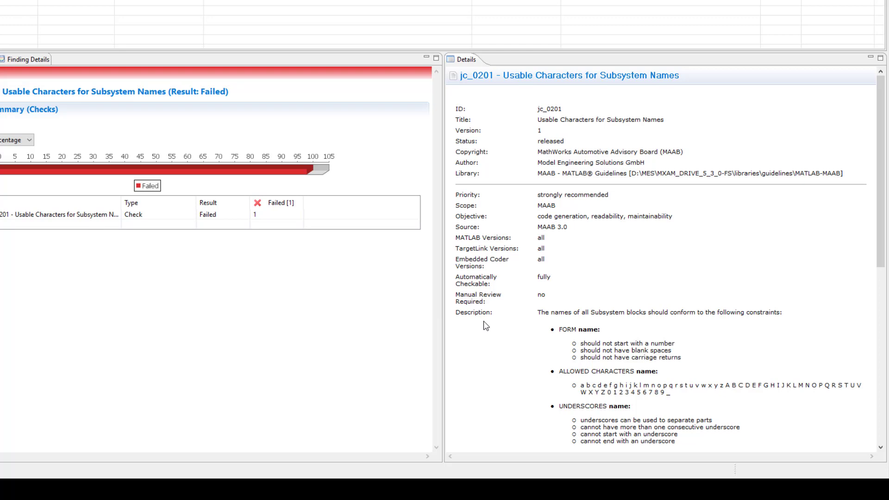
pyautogui.moveTo(717, 306)
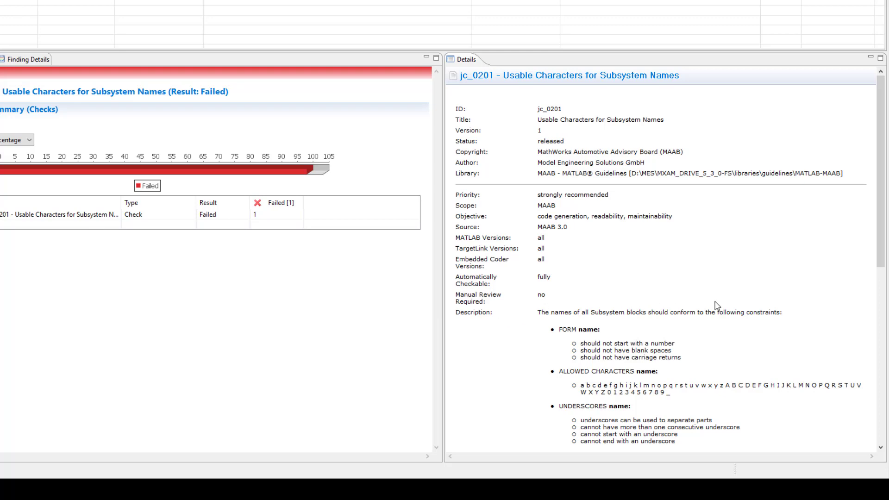
pyautogui.moveTo(766, 424)
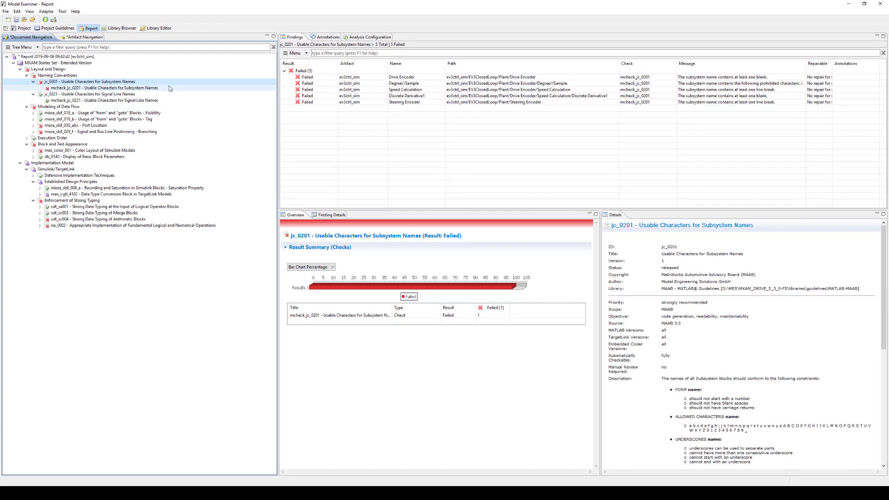
# Step: Select mcheck_jc_0201 and view its details down to the Repair Action section
pyautogui.click(104, 88)
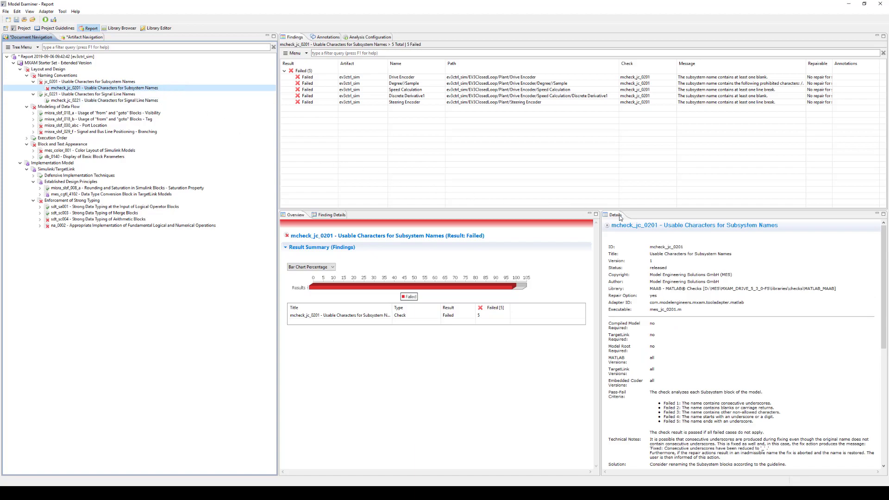
pyautogui.scroll(-3)
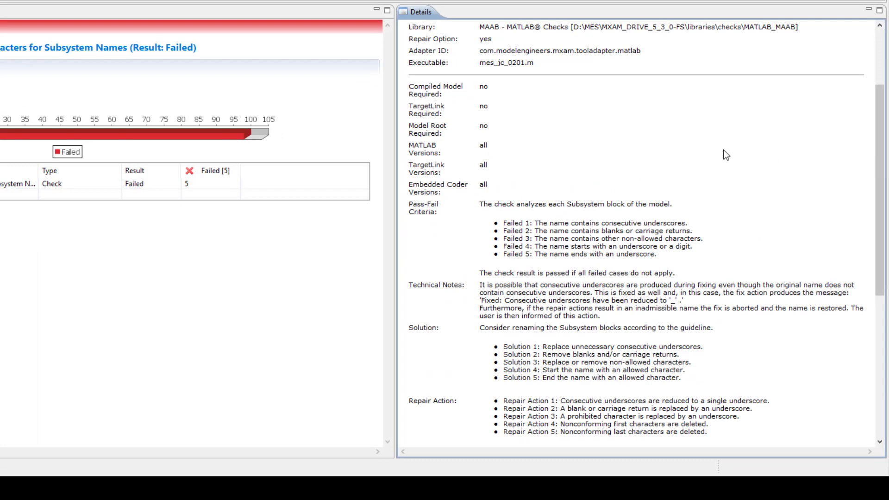
pyautogui.moveTo(680, 265)
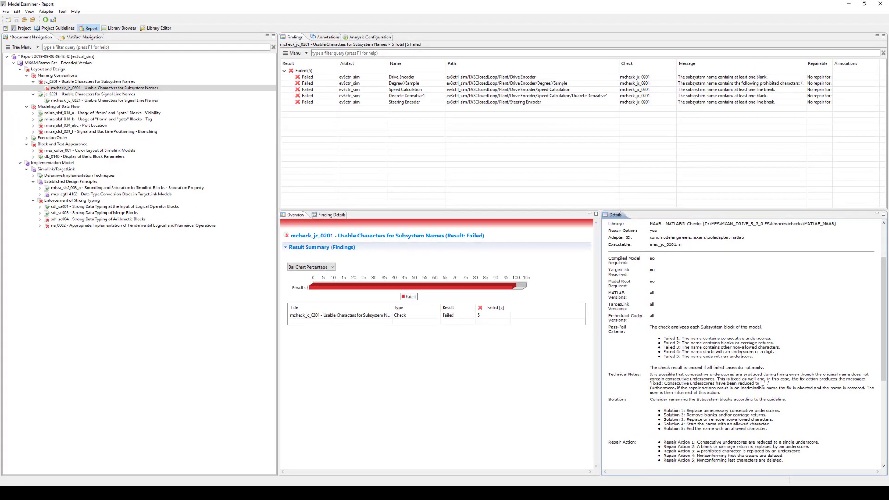
# Step: Select the failed Drive Encoder finding to view its Finding Details
pyautogui.click(308, 77)
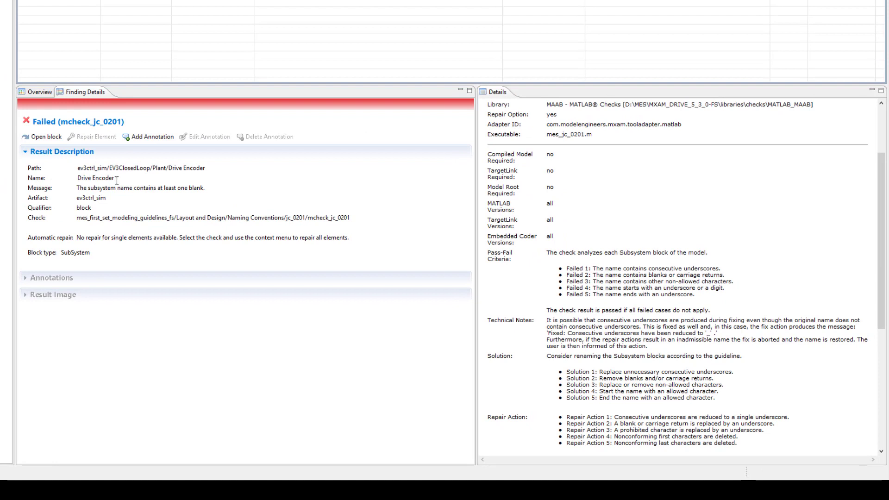
pyautogui.moveTo(206, 169)
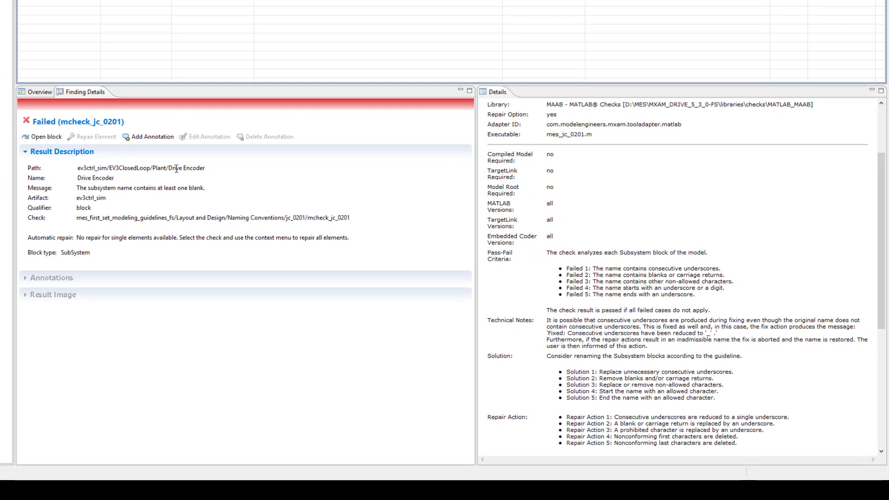
pyautogui.moveTo(54, 194)
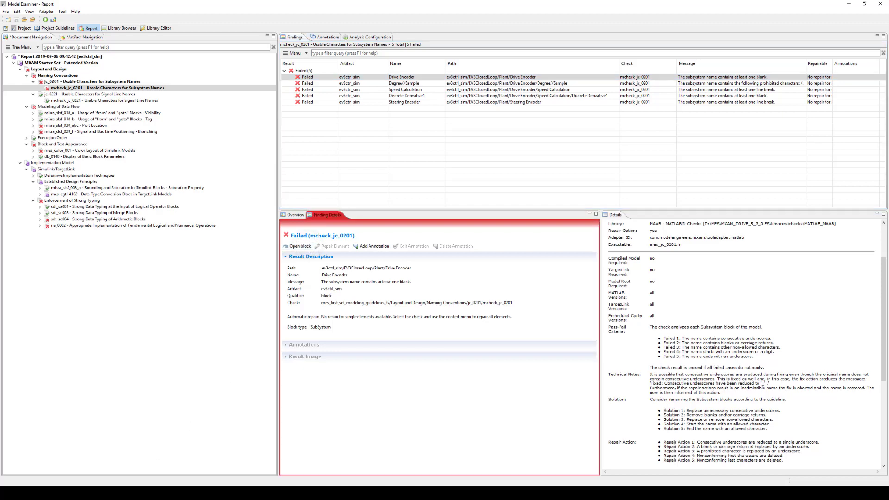
# Step: Open the Drive Encoder block in the Simulink Plant subsystem from the finding details
pyautogui.click(300, 246)
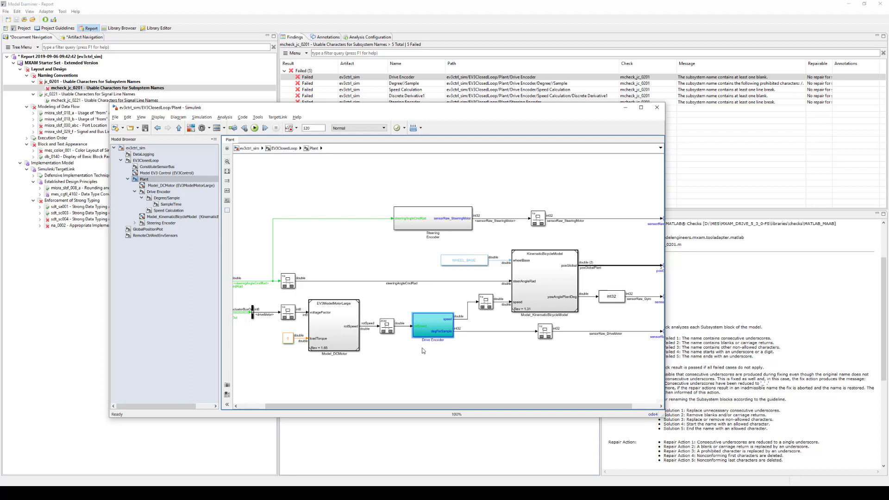
pyautogui.moveTo(438, 345)
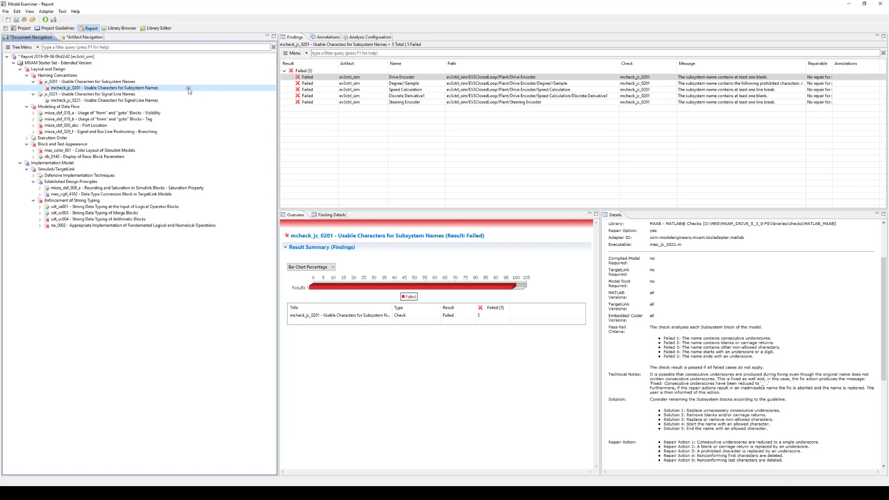
# Step: Rerun mcheck_jc_0201 on ev3ctrl_sim, leaving 4 failed findings instead of 5
pyautogui.rightClick(105, 88)
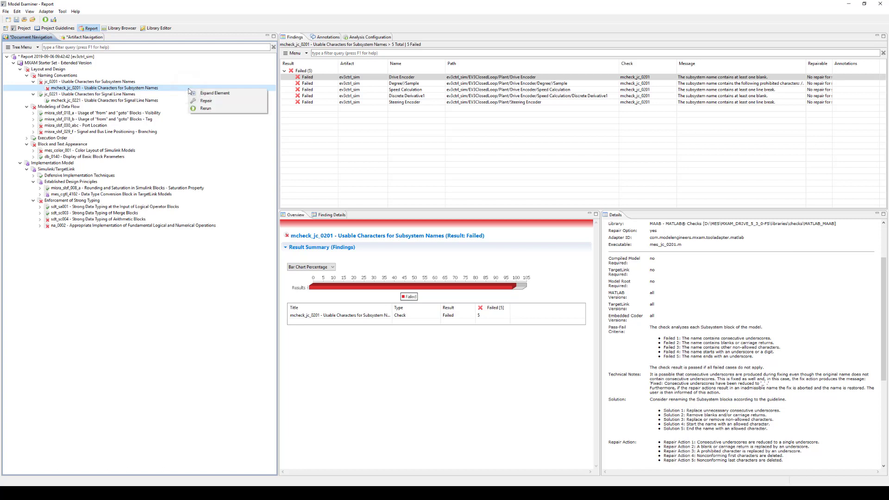
pyautogui.click(206, 109)
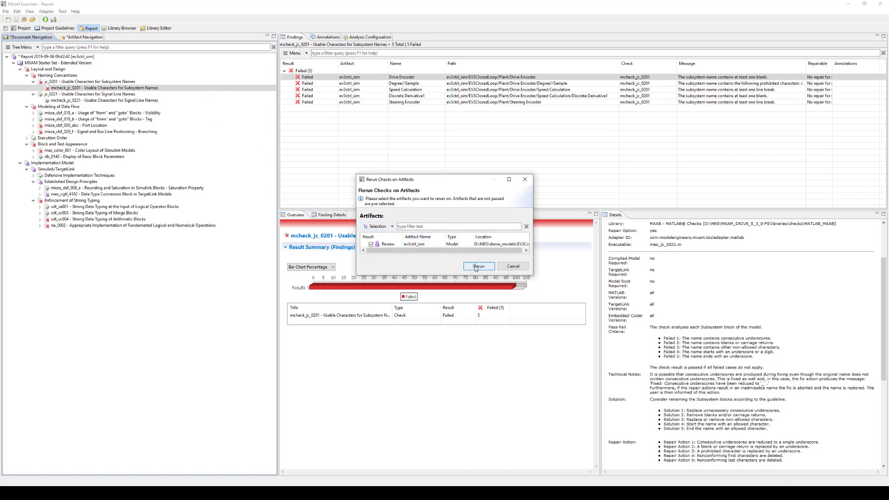
pyautogui.click(479, 266)
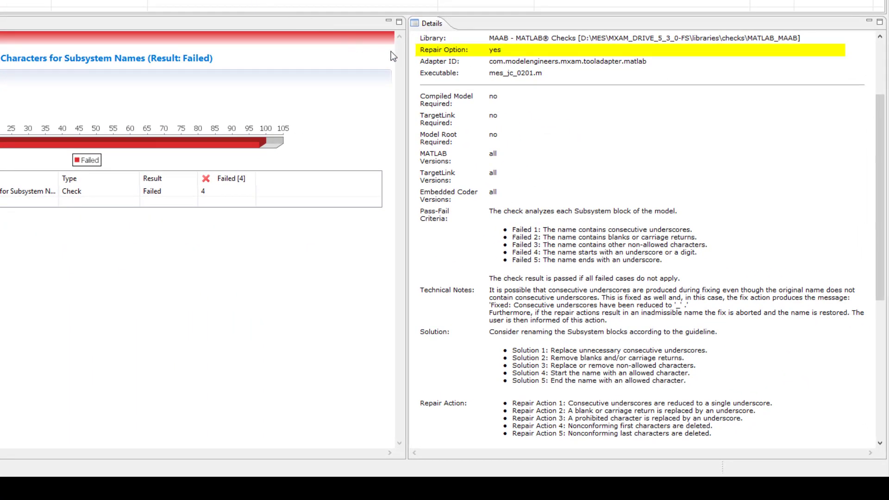
pyautogui.moveTo(506, 57)
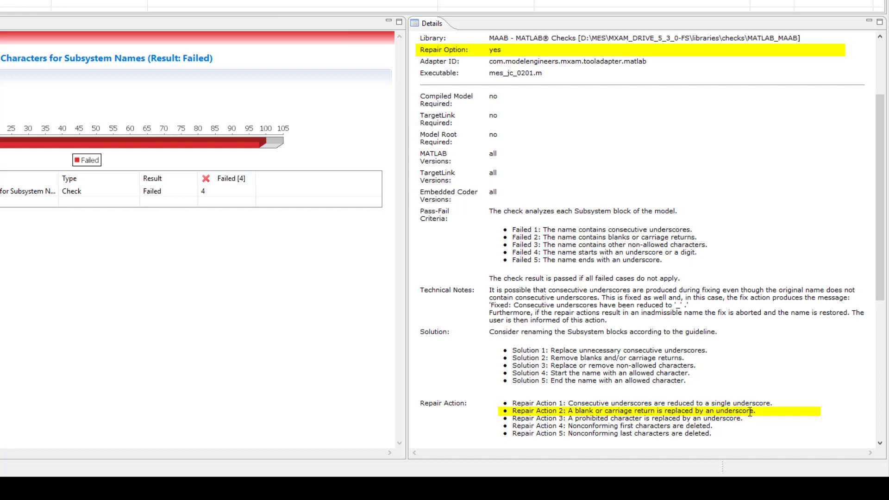
pyautogui.moveTo(762, 417)
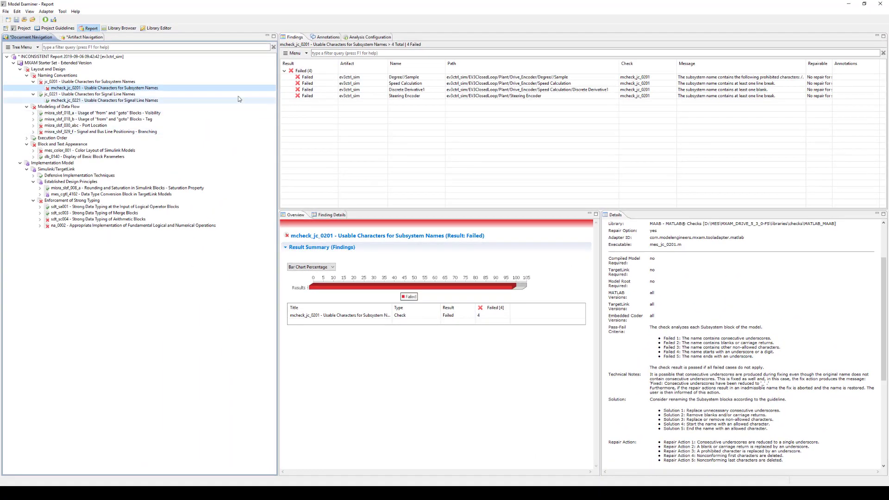
# Step: Repair mcheck_jc_0201 on ev3ctrl_sim so all 4 remaining findings show Repaired
pyautogui.rightClick(104, 88)
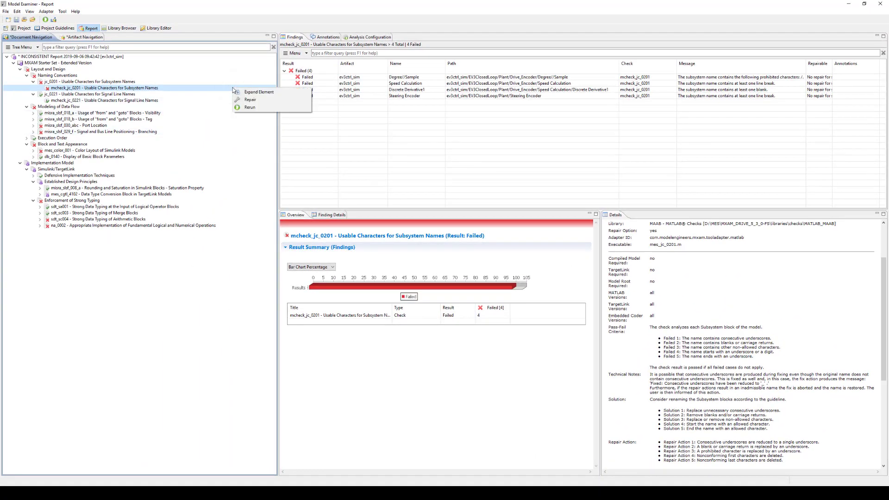
pyautogui.click(249, 99)
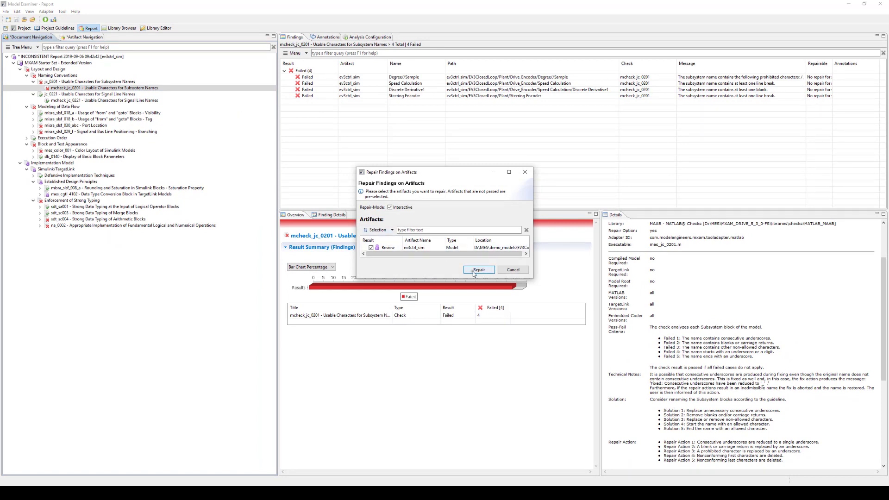
pyautogui.click(479, 269)
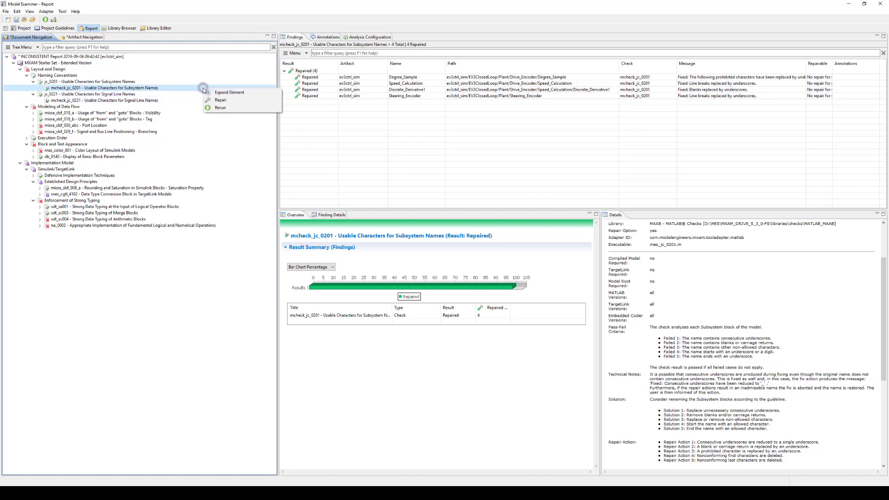
# Step: Rerun mcheck_jc_0201 on ev3ctrl_sim so its result is Passed
pyautogui.click(221, 108)
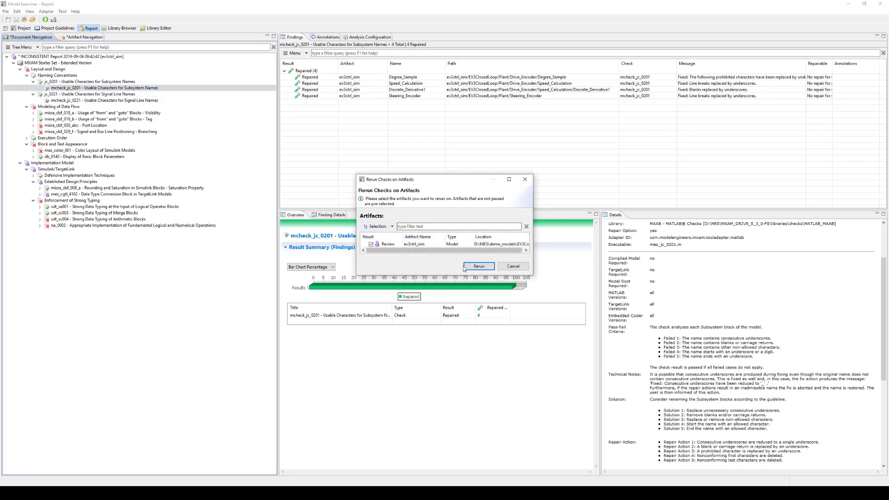
pyautogui.click(478, 265)
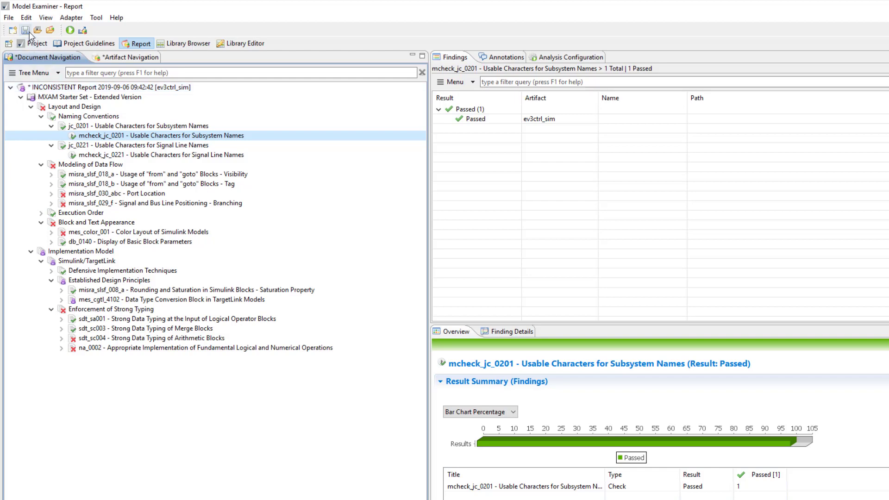
pyautogui.moveTo(25, 30)
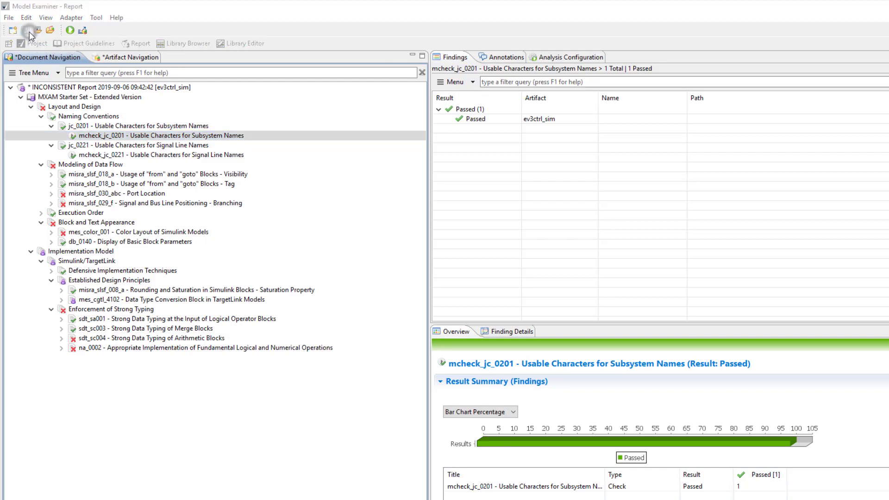
# Step: Save the report with the passing jc_0201 result under the default path and name
pyautogui.click(25, 30)
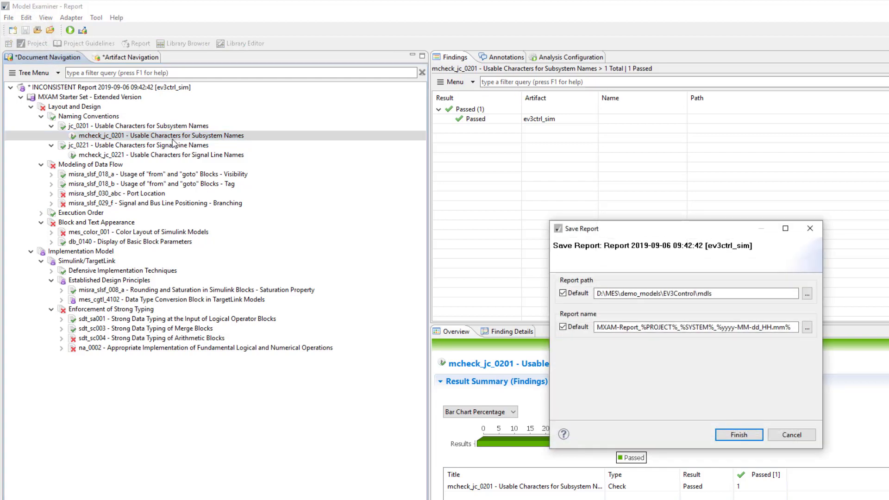
pyautogui.moveTo(551, 309)
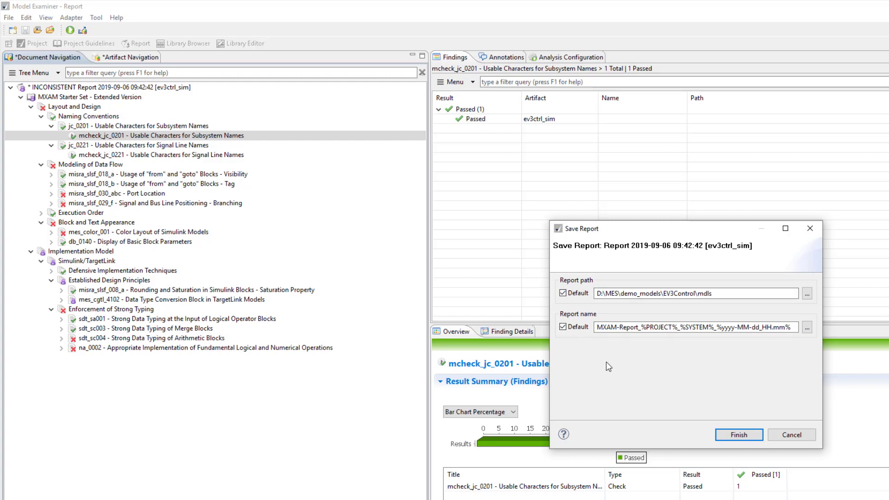
pyautogui.click(738, 435)
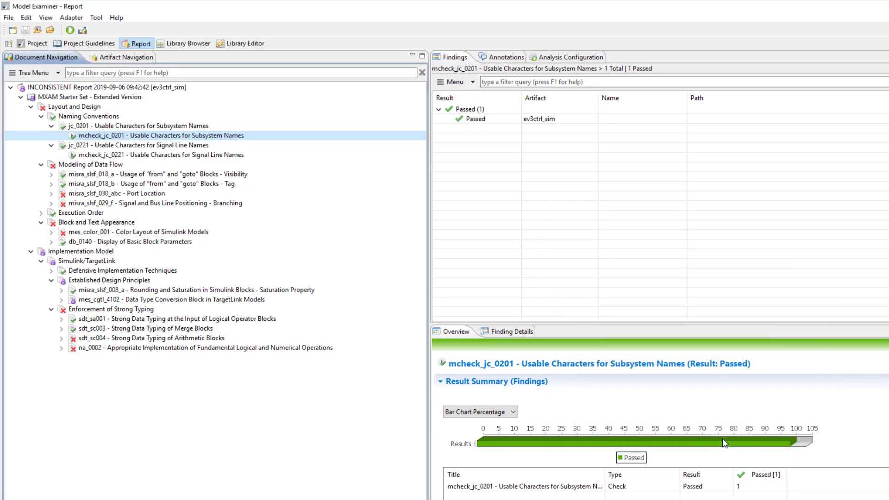
pyautogui.moveTo(680, 428)
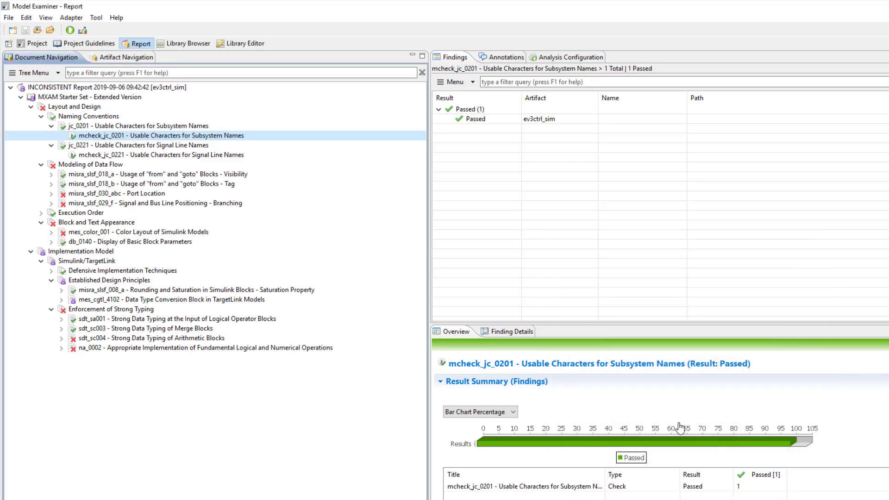
pyautogui.moveTo(50, 30)
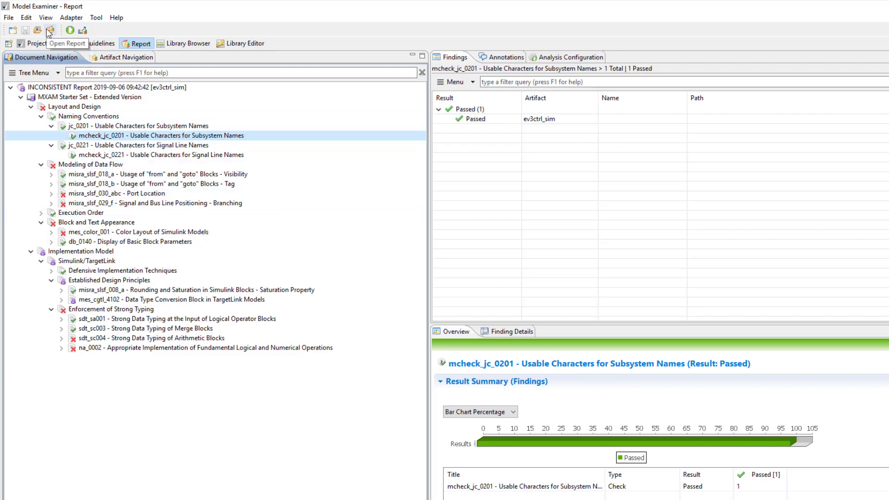